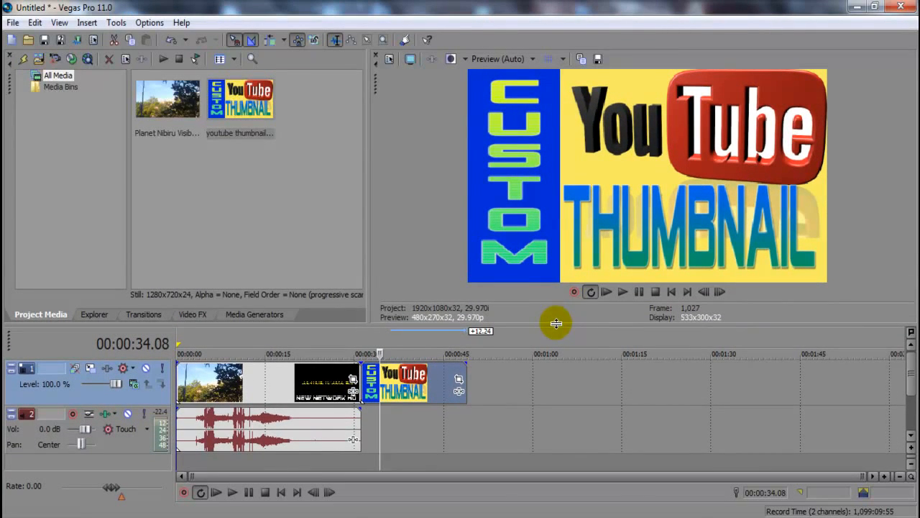
mouse_move(687, 201)
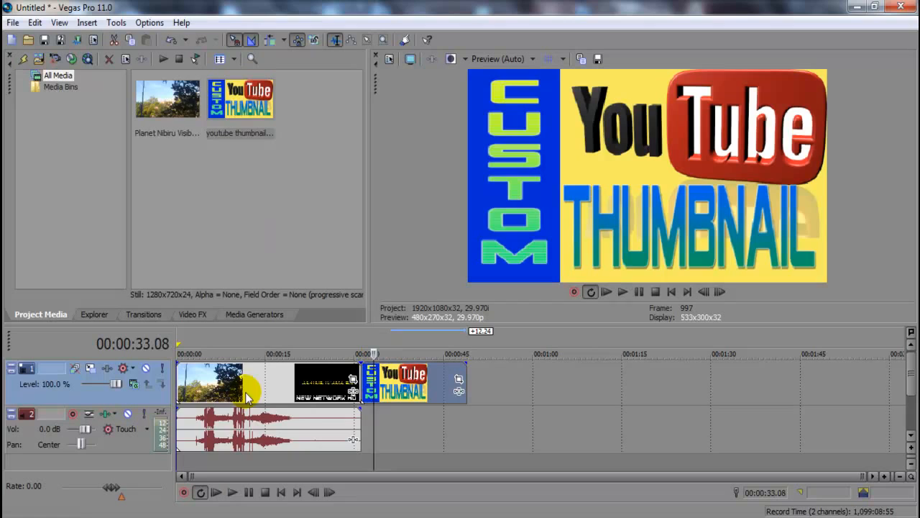
mouse_move(329, 397)
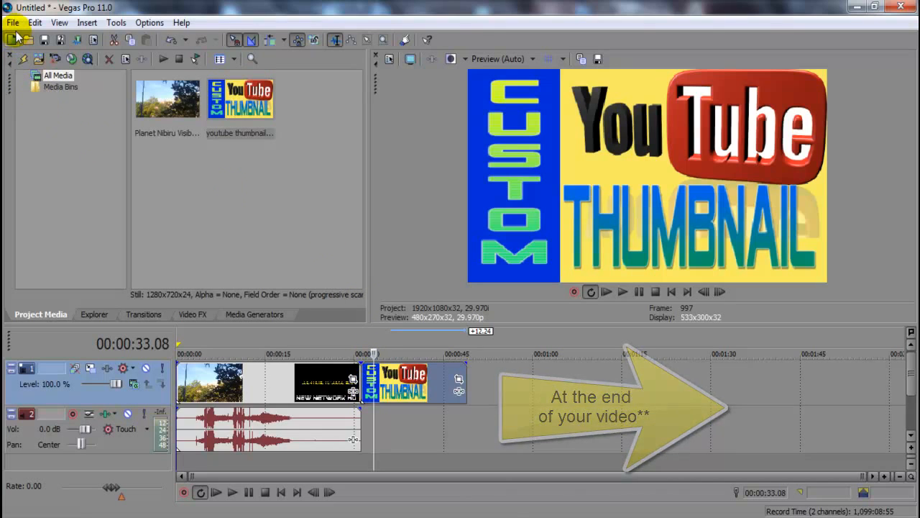
Step: Render the project as MainConcept AVC/AAC Internet HD 720p to Untitled.mp4
click(12, 23)
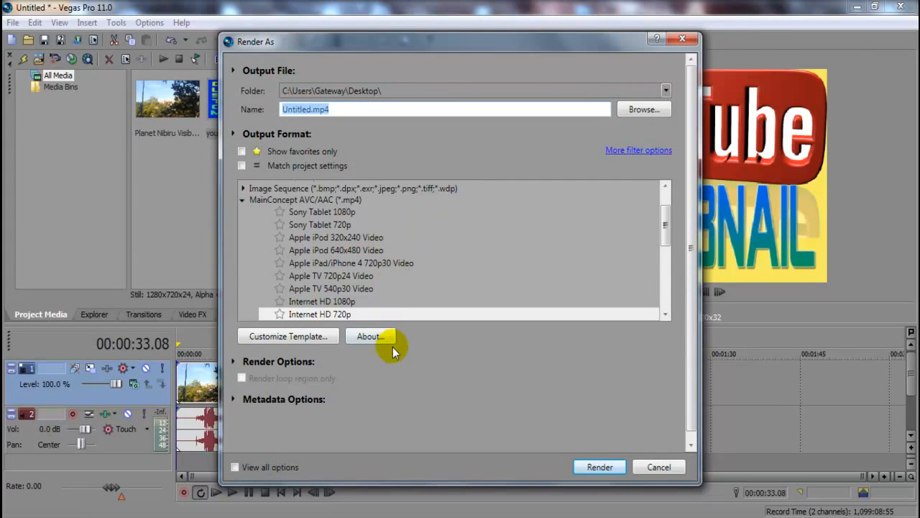
mouse_move(598, 467)
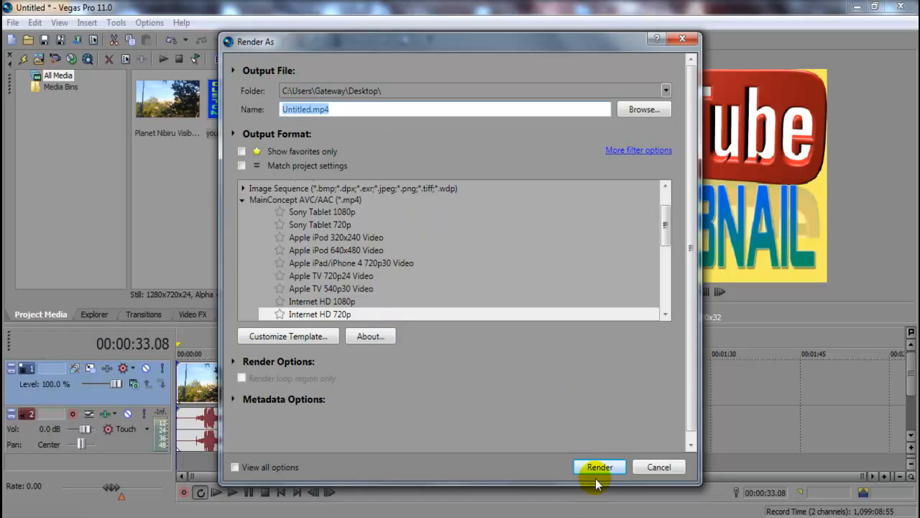
click(599, 466)
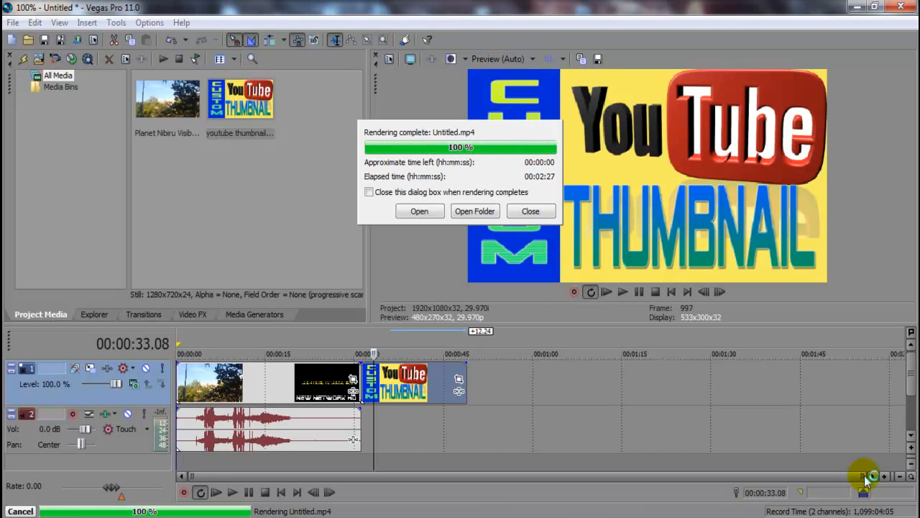
mouse_move(517, 200)
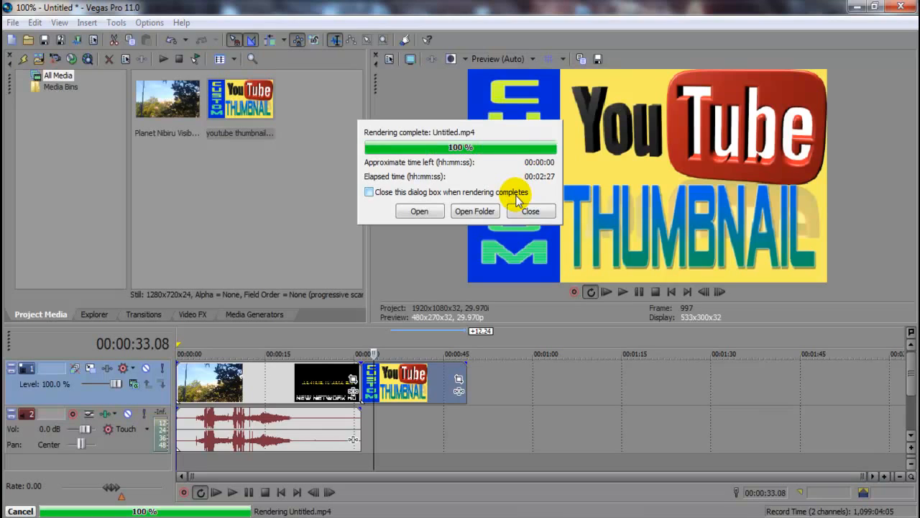
mouse_move(432, 122)
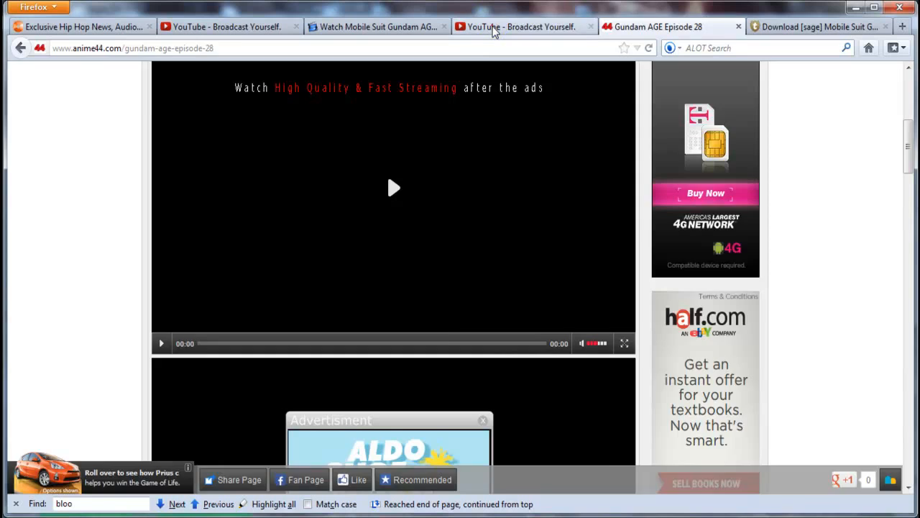
Step: Upload the rendered Untitled.mp4 video from the YouTube upload page
click(524, 26)
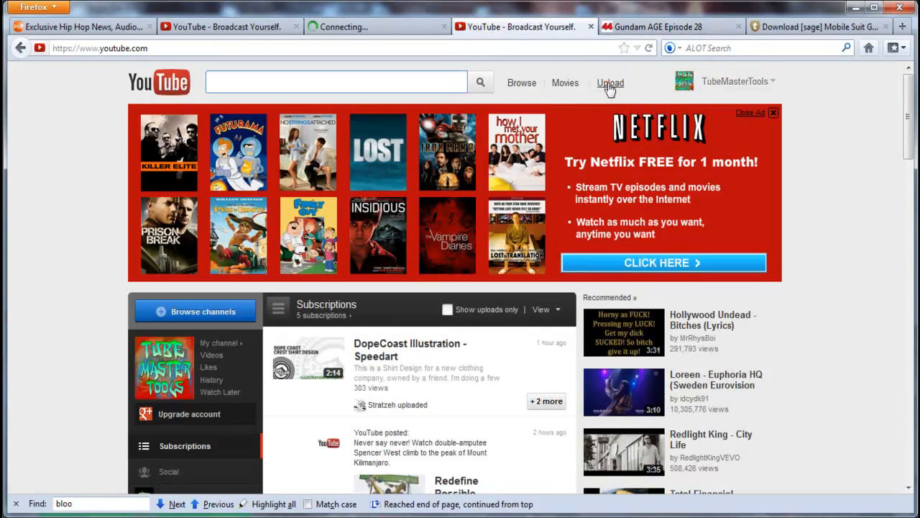
click(609, 83)
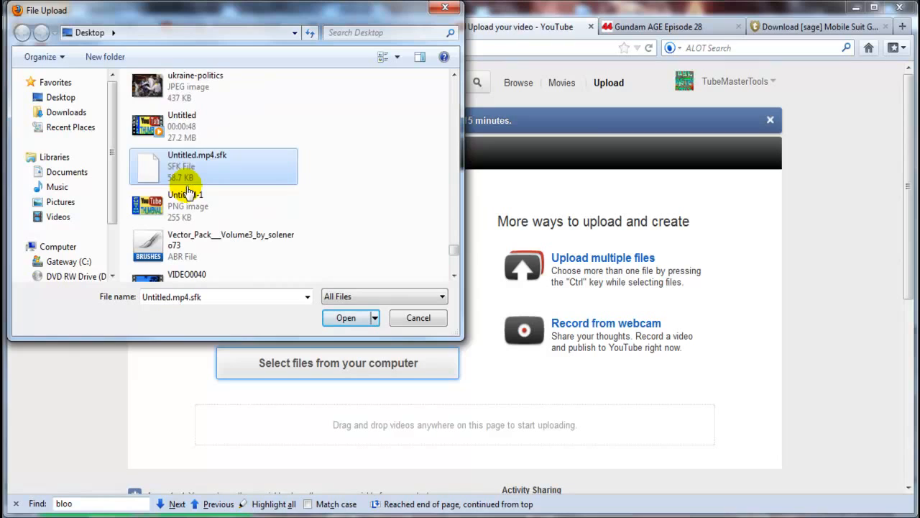
click(346, 318)
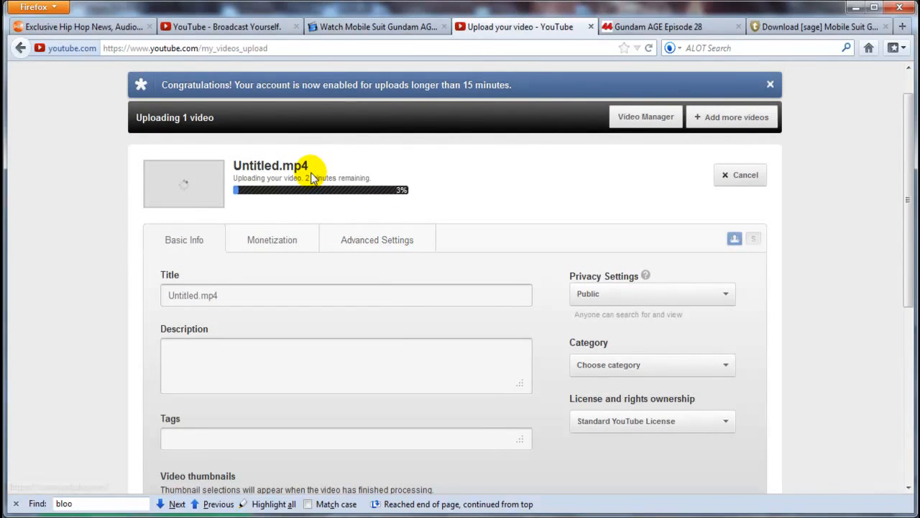
Step: Retitle the upload 'Test youtube thumbnail.mp4' and set its privacy to Private
double_click(192, 295)
text(Test youtube thumbna)
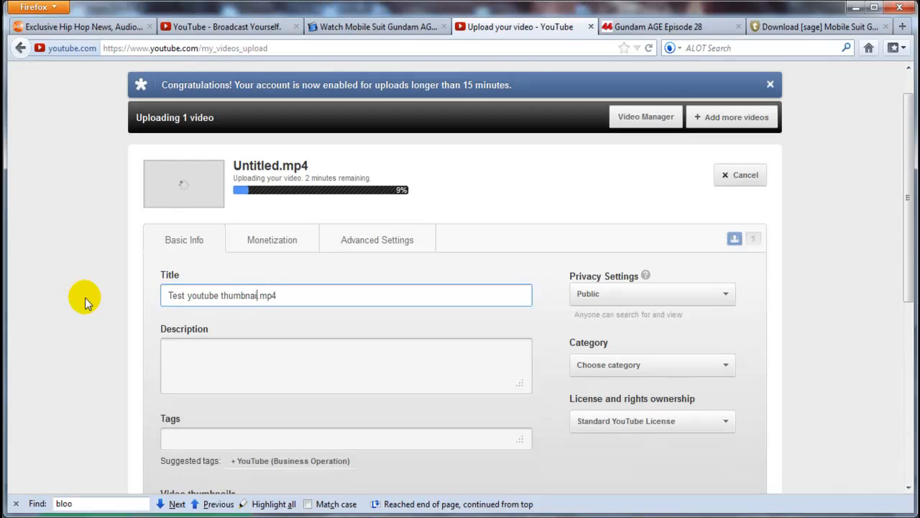
click(650, 293)
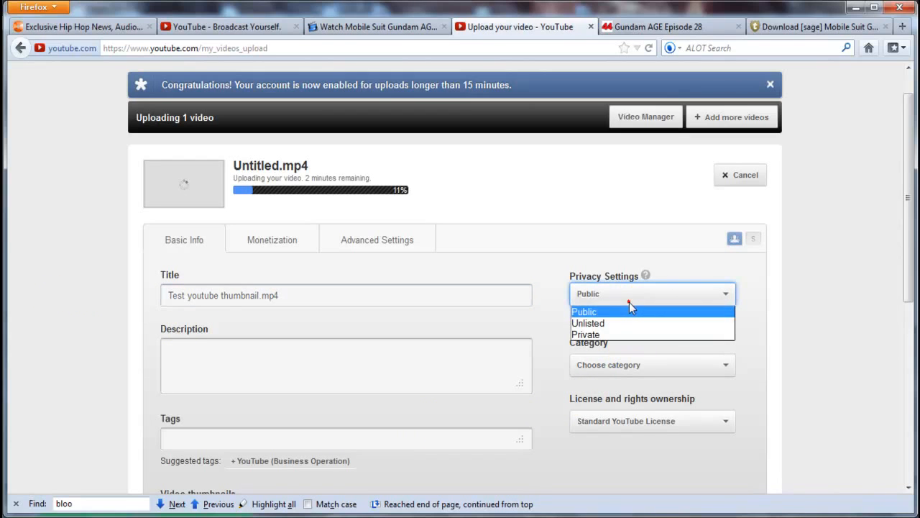
click(585, 335)
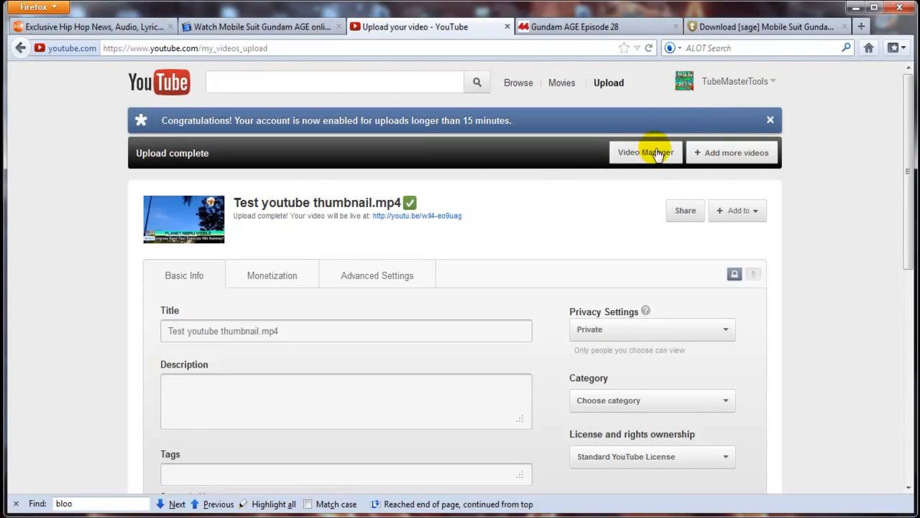
Step: Save the YouTube-logo custom thumbnail for Test youtube thumbnail.mp4, then return to Uploads
click(646, 152)
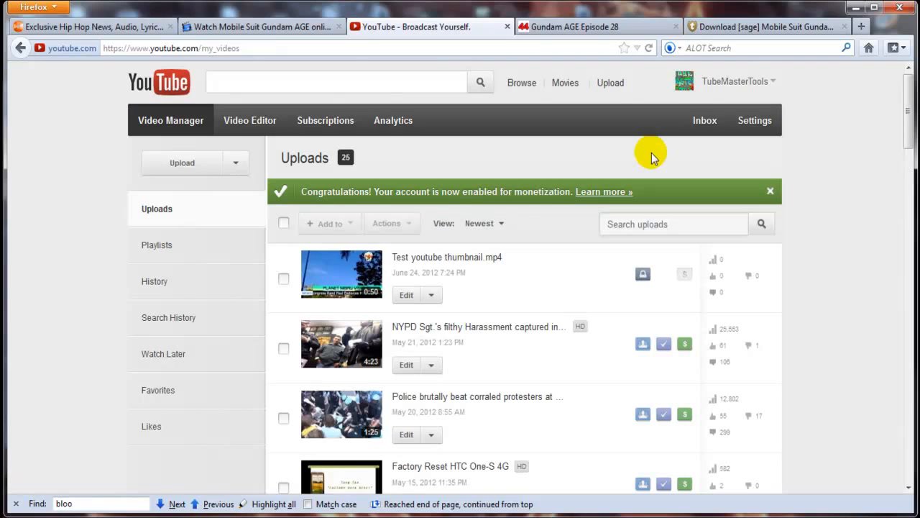
mouse_move(318, 266)
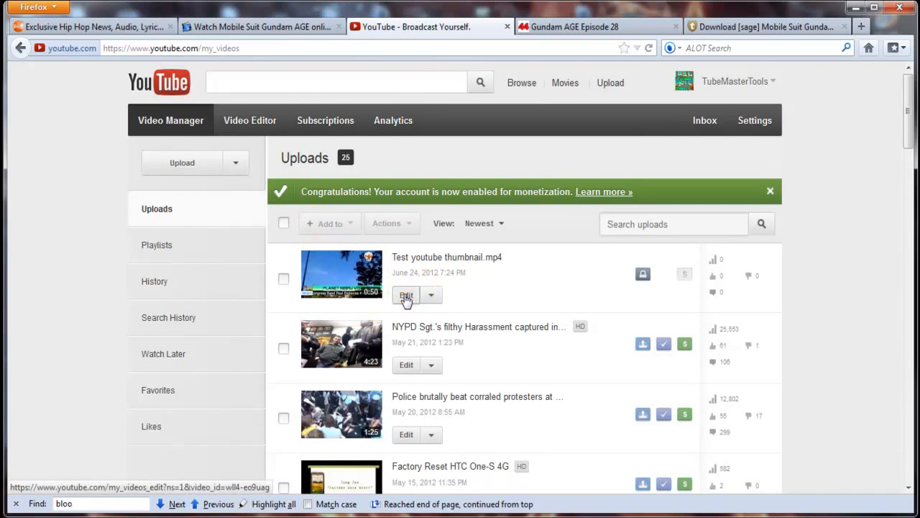
click(406, 295)
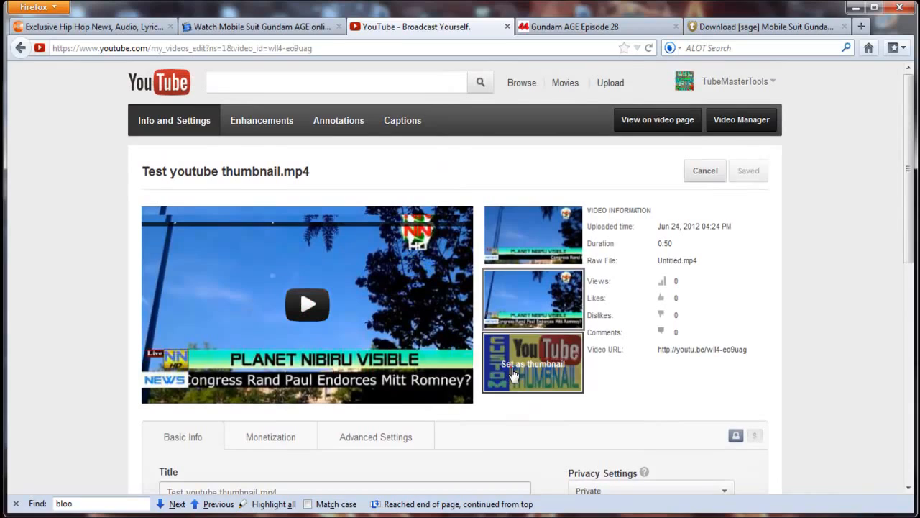
click(532, 363)
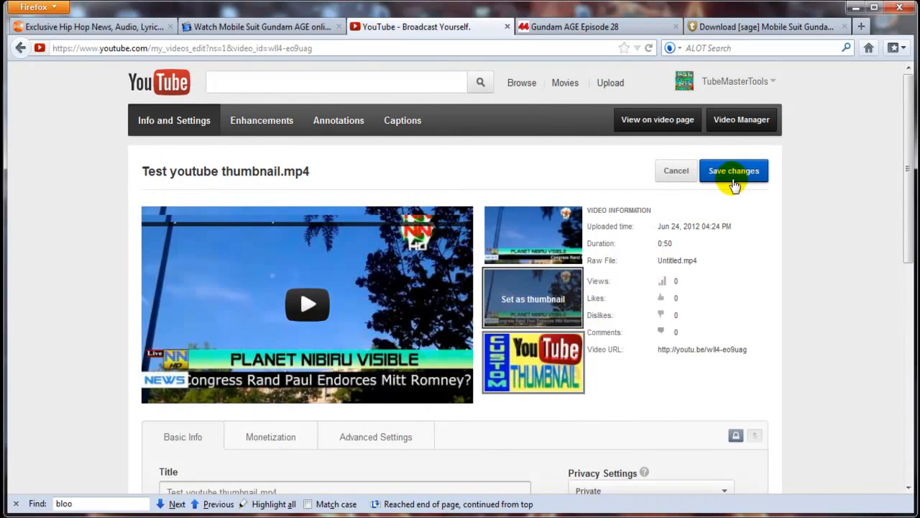
click(733, 171)
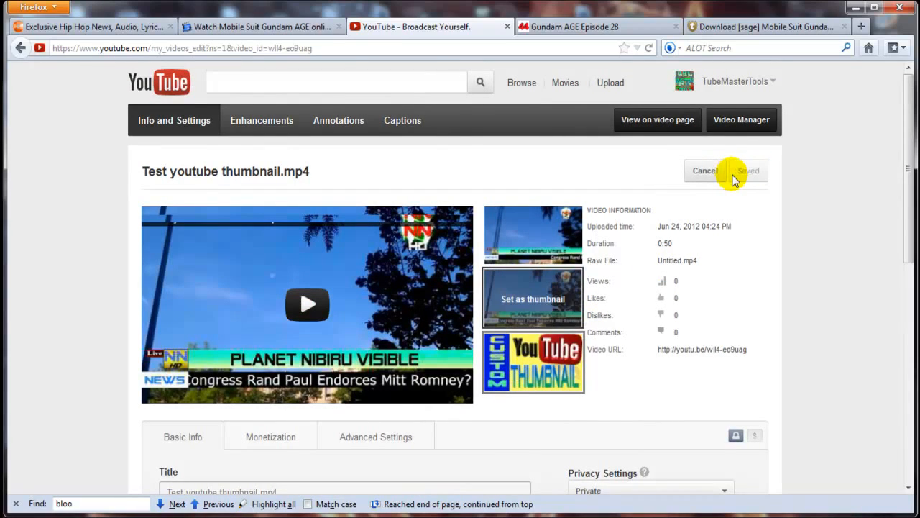
click(742, 119)
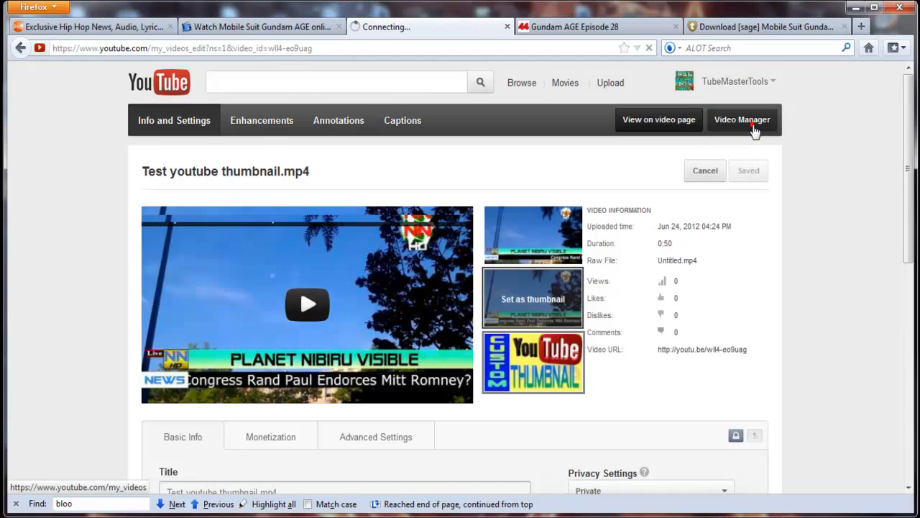
click(742, 119)
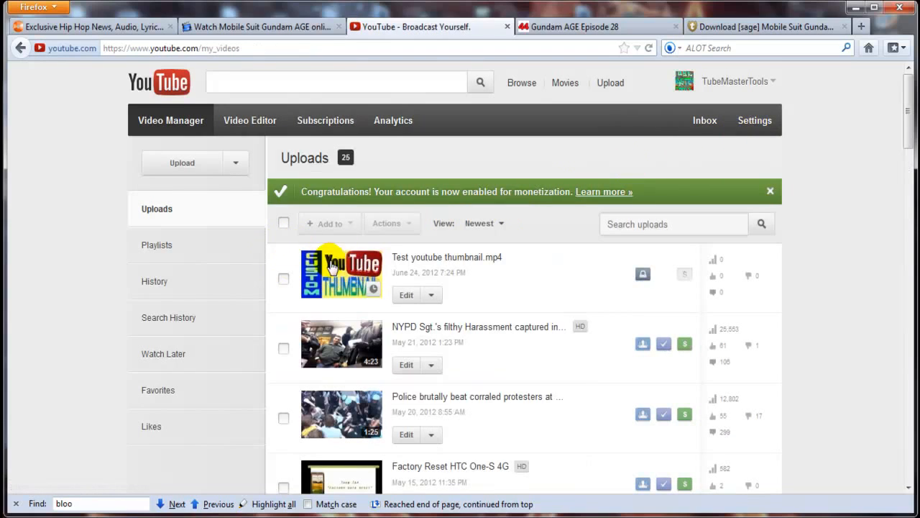
mouse_move(523, 257)
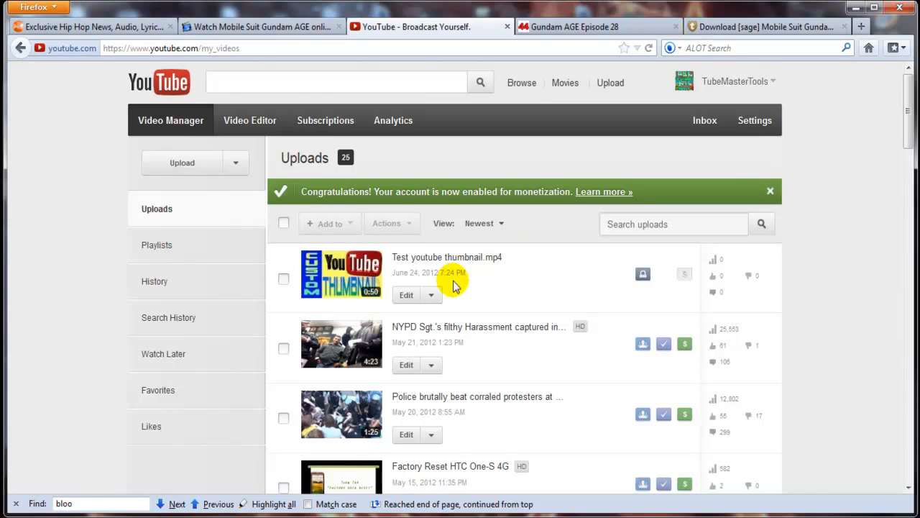
Step: Reopen Test youtube thumbnail.mp4's edit page and load its Enhancements tools
click(407, 295)
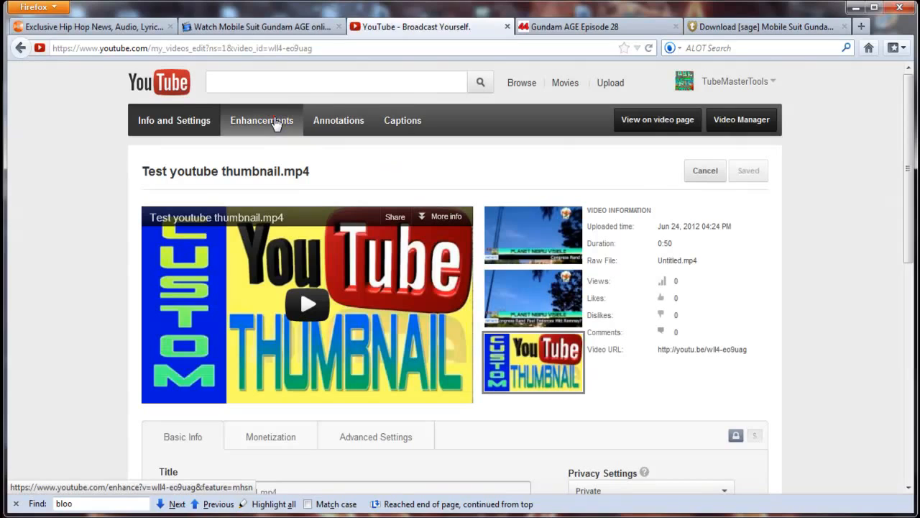
click(262, 120)
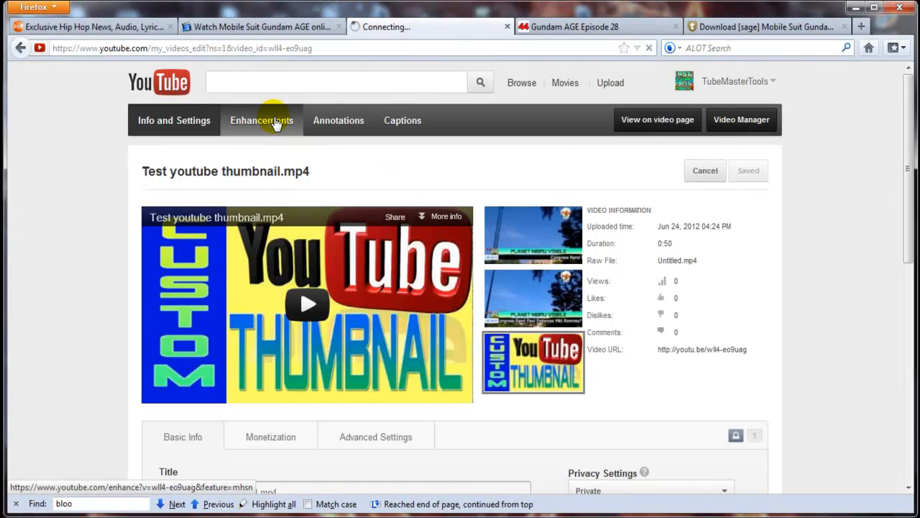
click(262, 120)
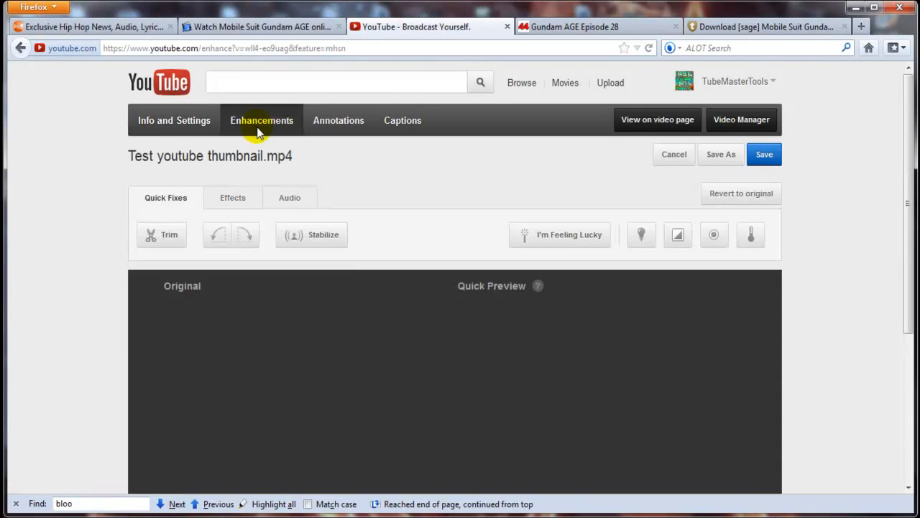
Step: Trim the video's end to about 0:28.4, cutting off the logo clip
scroll(down, 3)
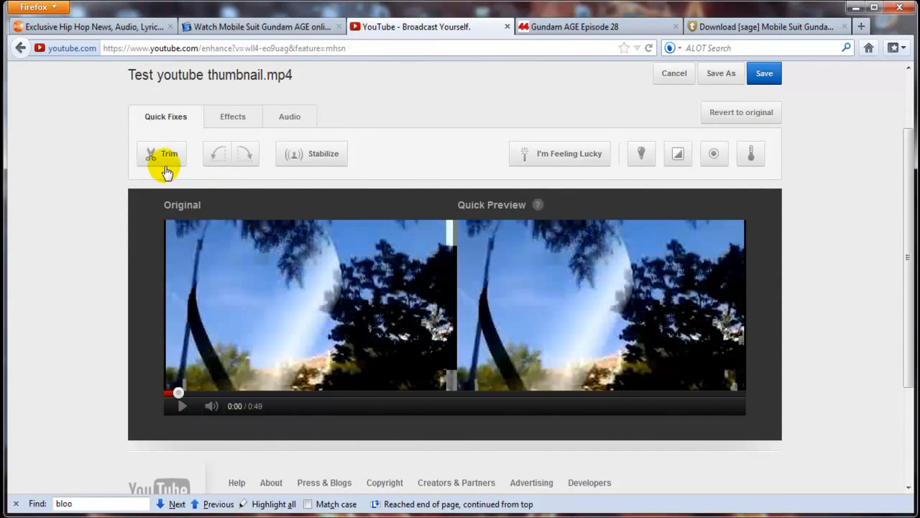
click(161, 153)
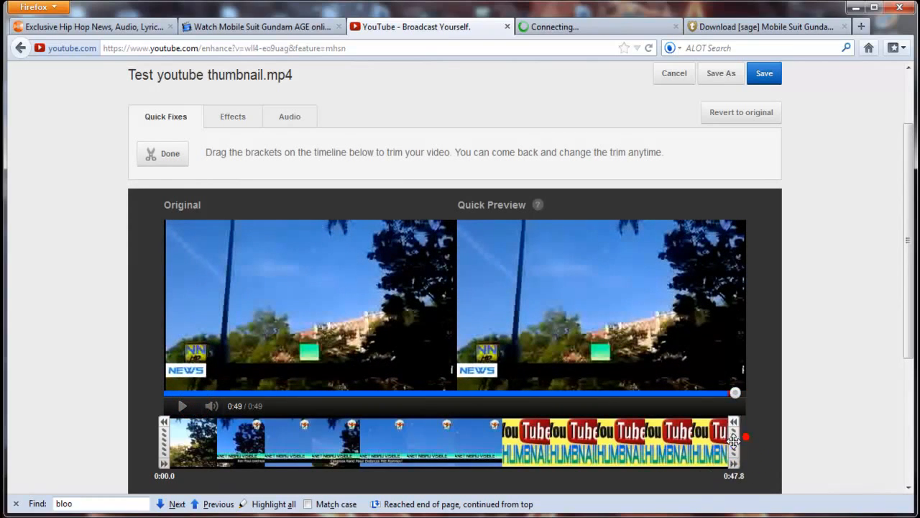
drag(744, 436, 536, 445)
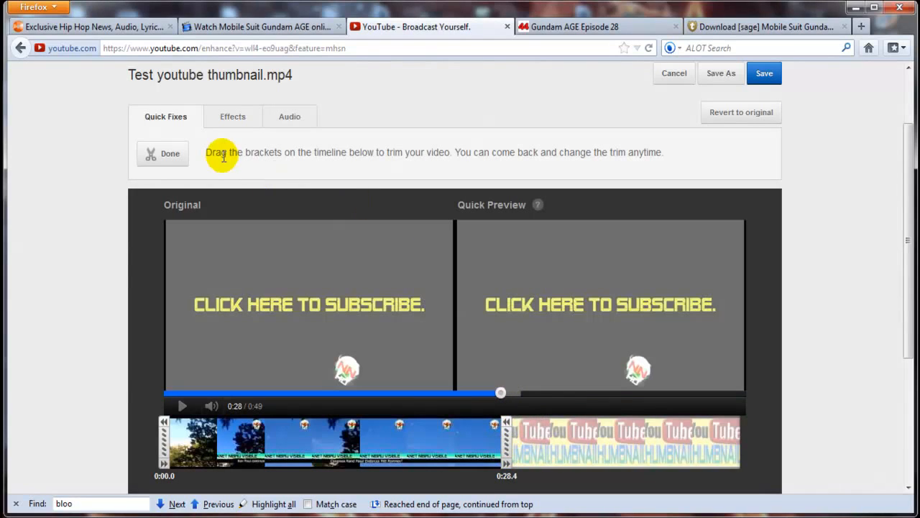
click(162, 153)
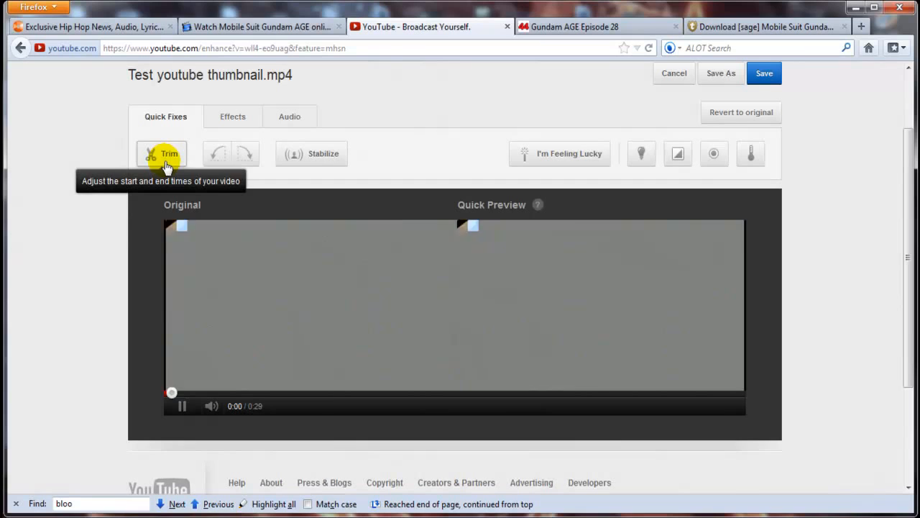
Step: Preview the trimmed video, then save the edit and confirm with OK
click(182, 405)
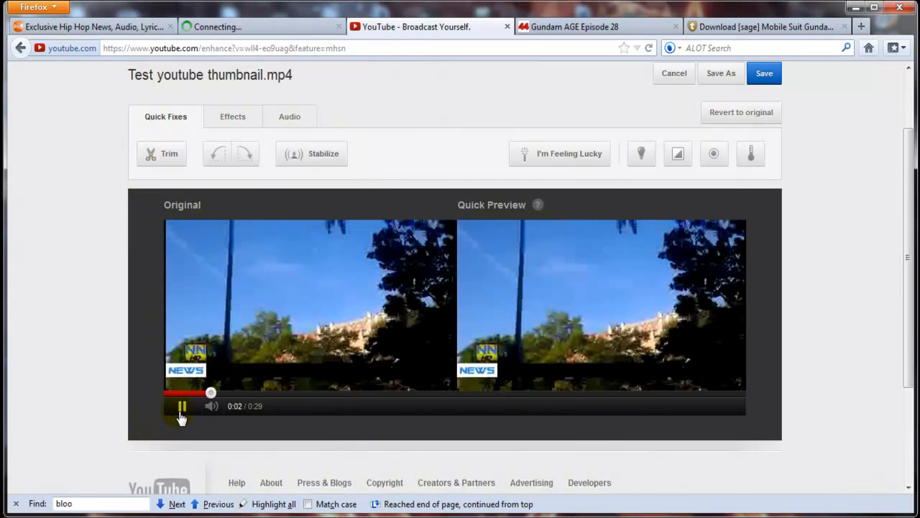
click(182, 406)
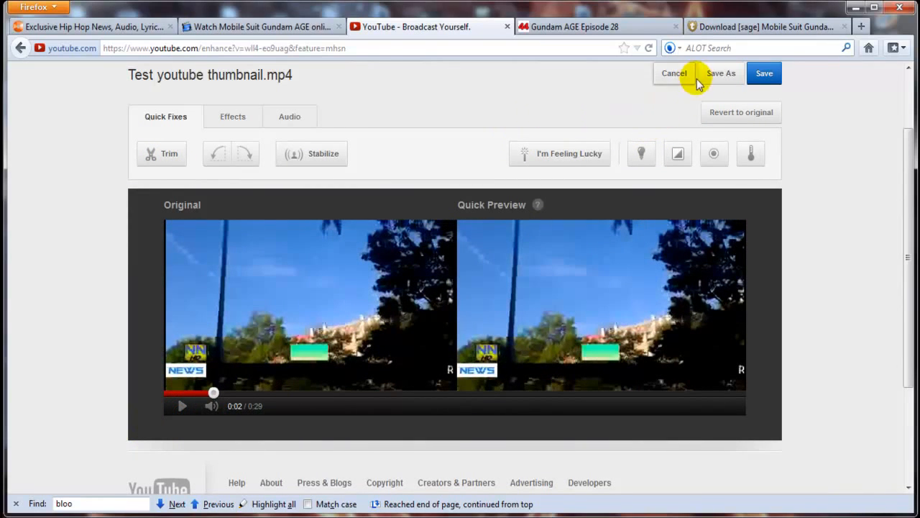
click(763, 72)
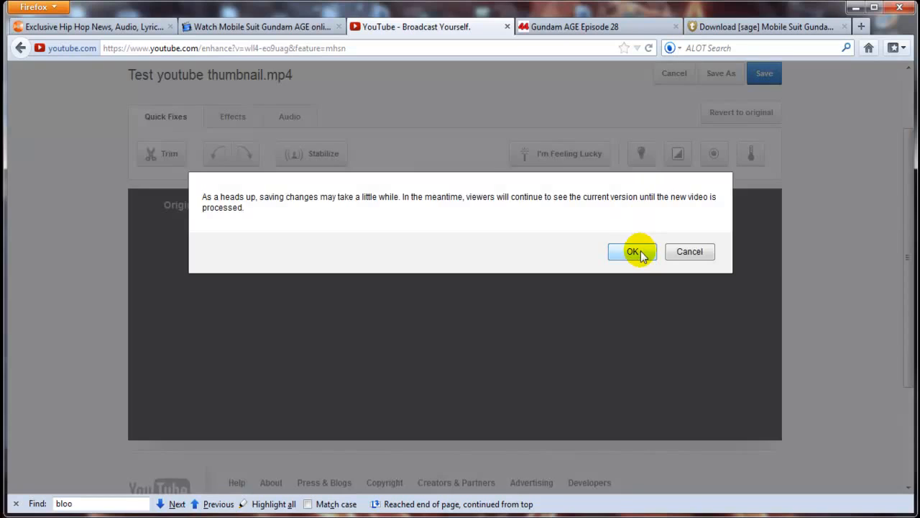
click(632, 251)
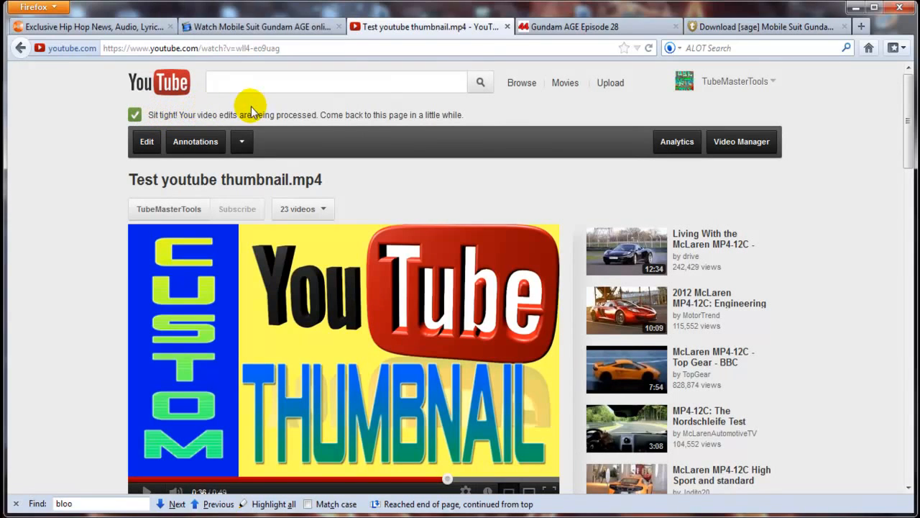
mouse_move(677, 142)
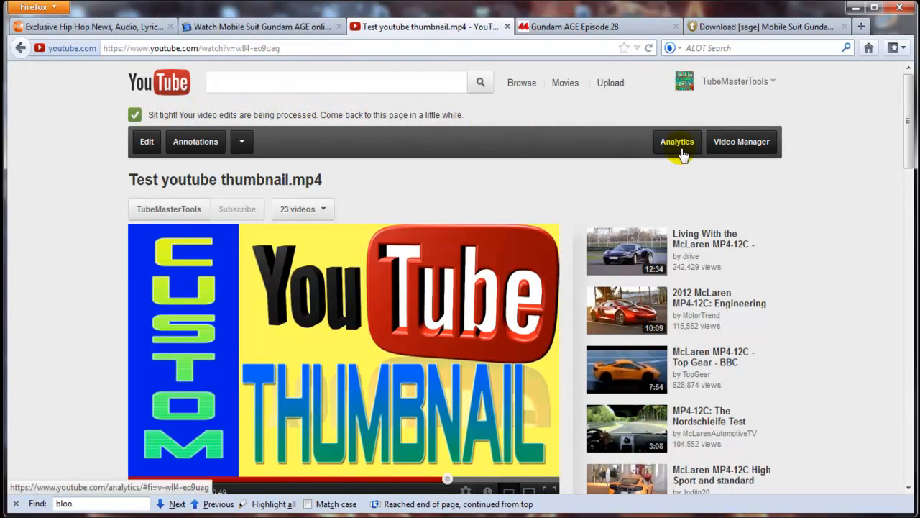